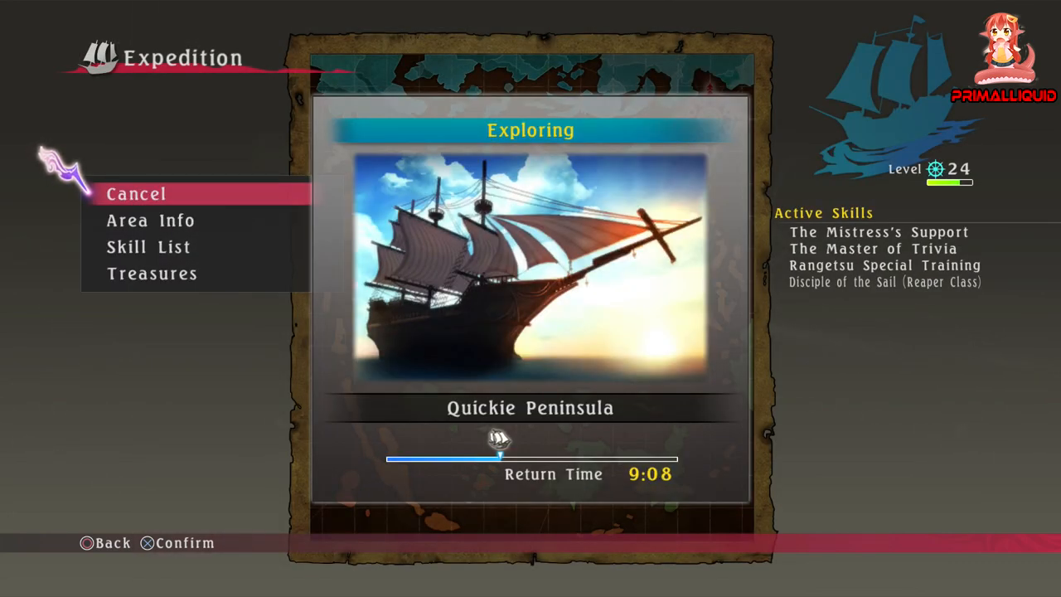
- Leave Tales of Berseria for the PS4 home screen during the Quickie Peninsula expedition
{"action": "left_click", "coordinate": [151, 221]}
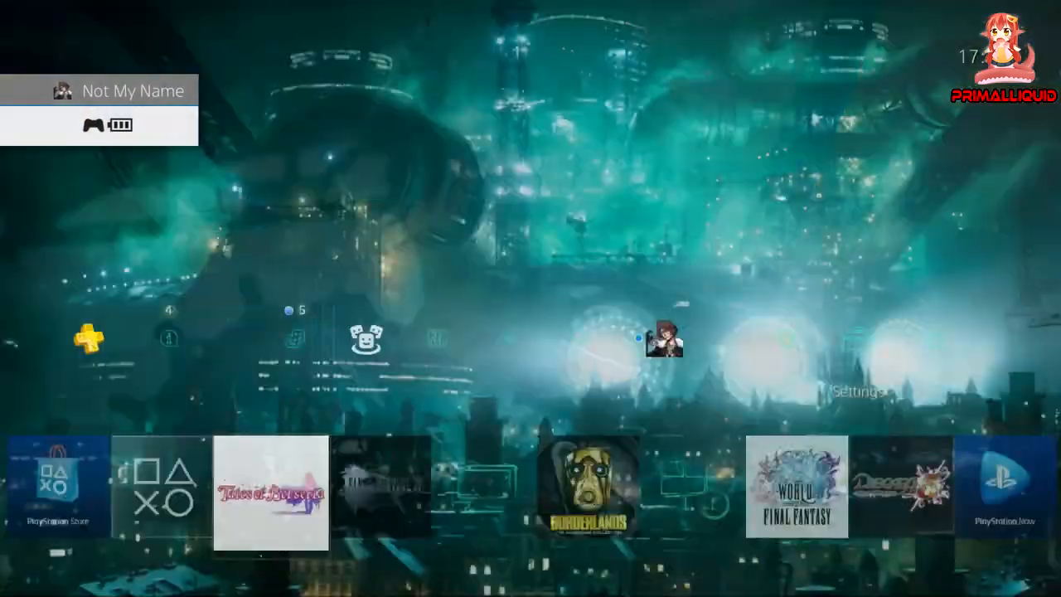
- Resume Tales of Berseria to see the finished expedition: two wins, one loss, three treasures
{"action": "left_click", "coordinate": [858, 393]}
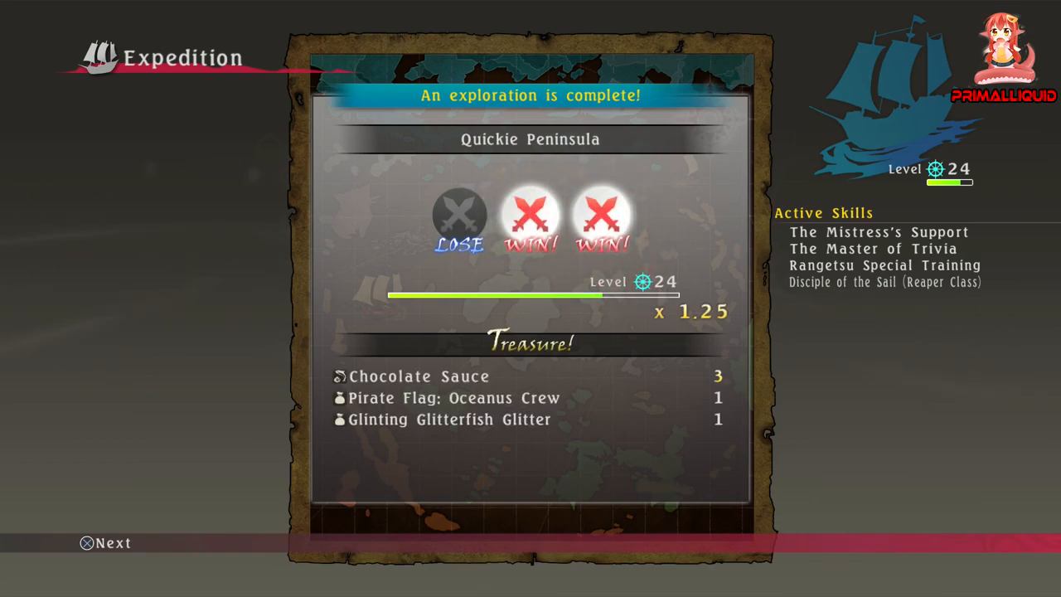
- Dismiss the expedition results, then exit to the PS4 home screen
{"action": "left_click", "coordinate": [112, 542]}
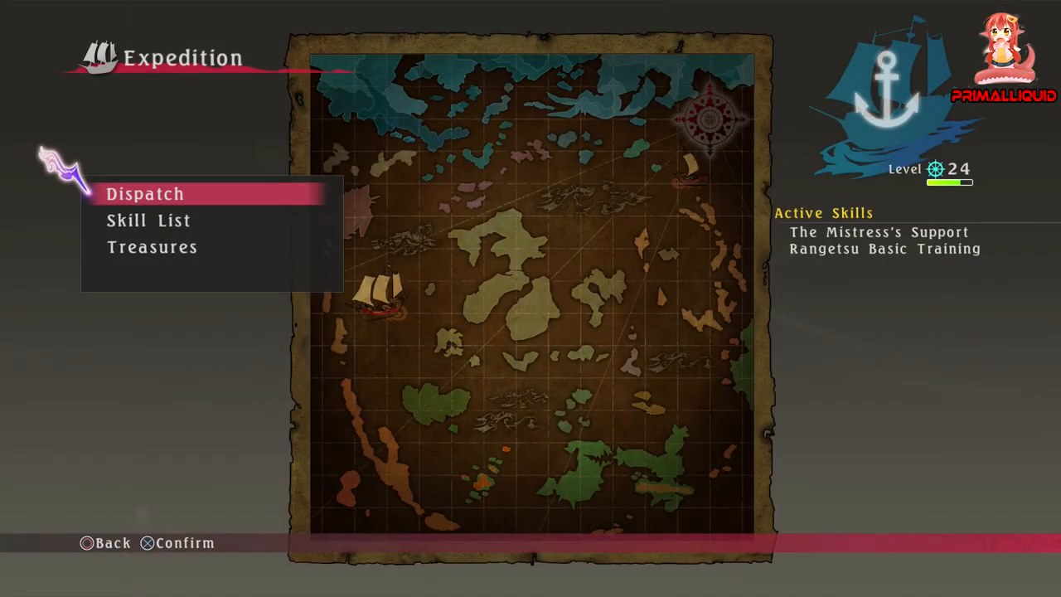
{"action": "left_click", "coordinate": [146, 193]}
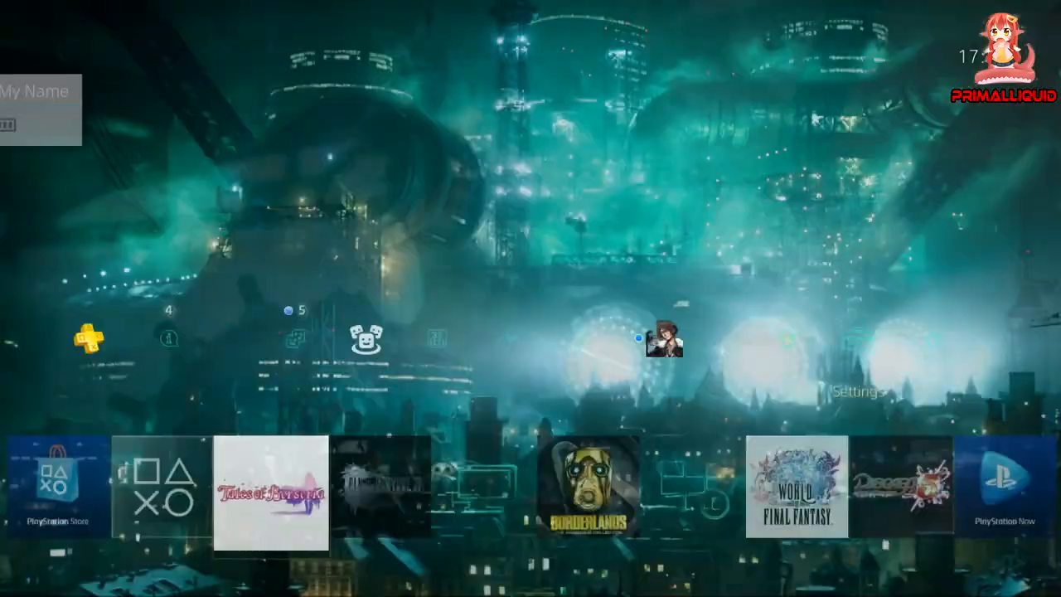
- Open PS4 Settings briefly, then switch back to the Quickie Peninsula re-explore prompt
{"action": "left_click", "coordinate": [858, 394]}
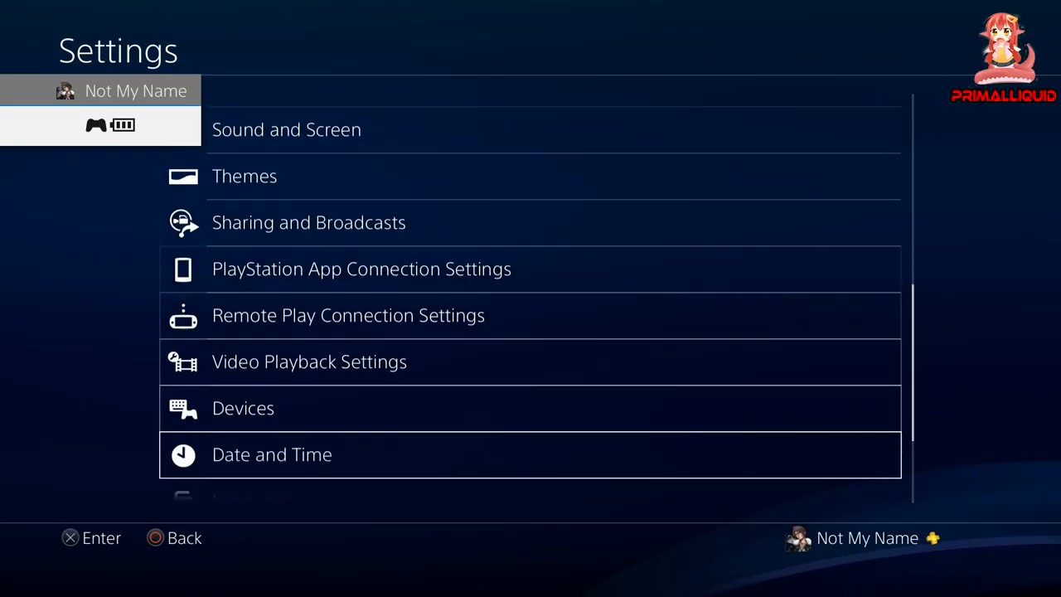
{"action": "left_click", "coordinate": [272, 454]}
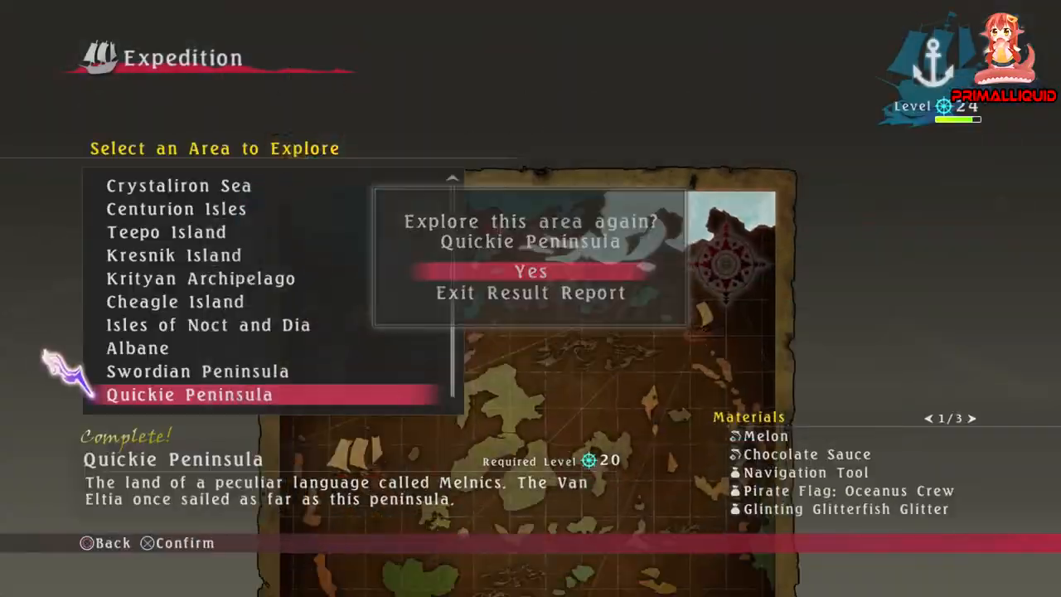
- Confirm Yes to explore Quickie Peninsula again, ending on Date and Time Settings
{"action": "left_click", "coordinate": [534, 271]}
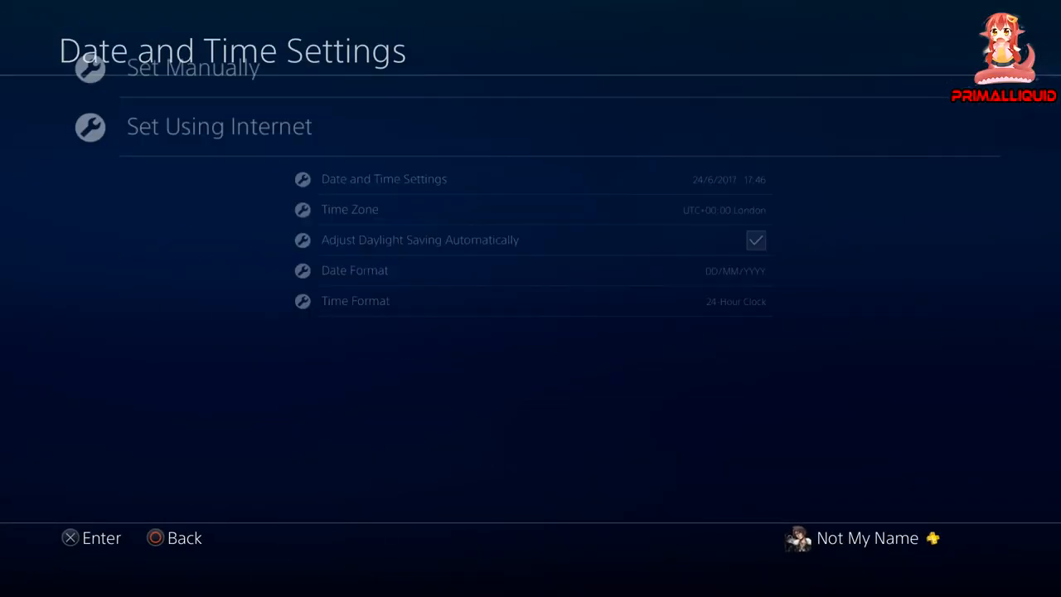
{"action": "left_click", "coordinate": [186, 537]}
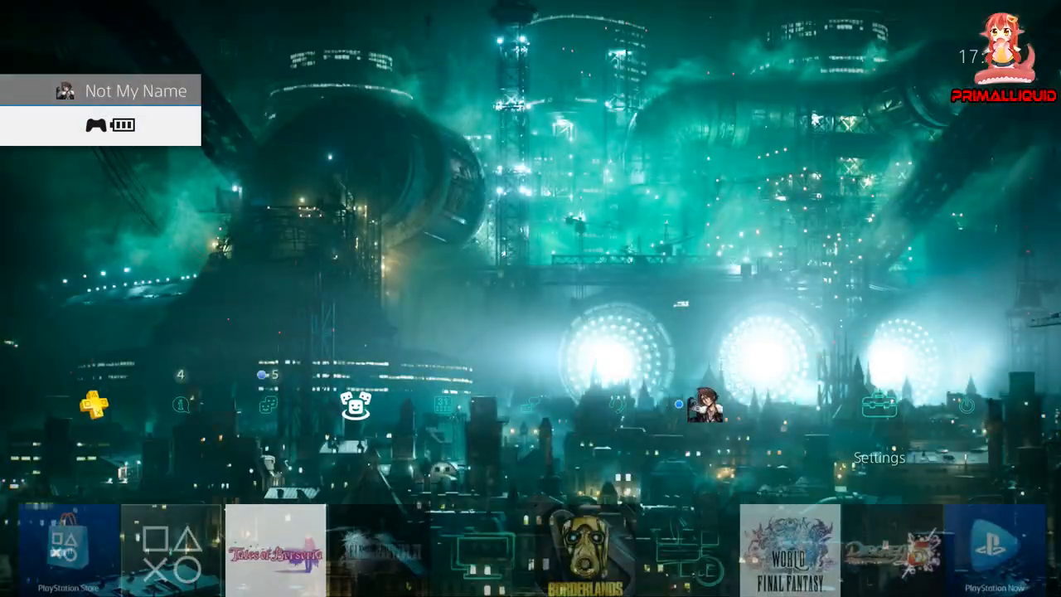
{"action": "left_click", "coordinate": [278, 555]}
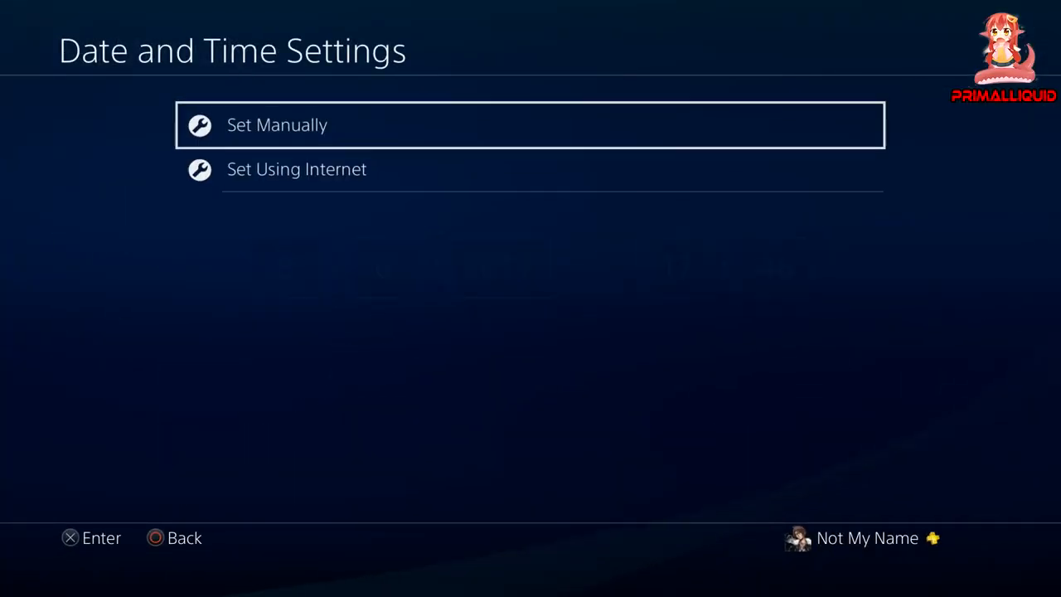
{"action": "left_click", "coordinate": [276, 124]}
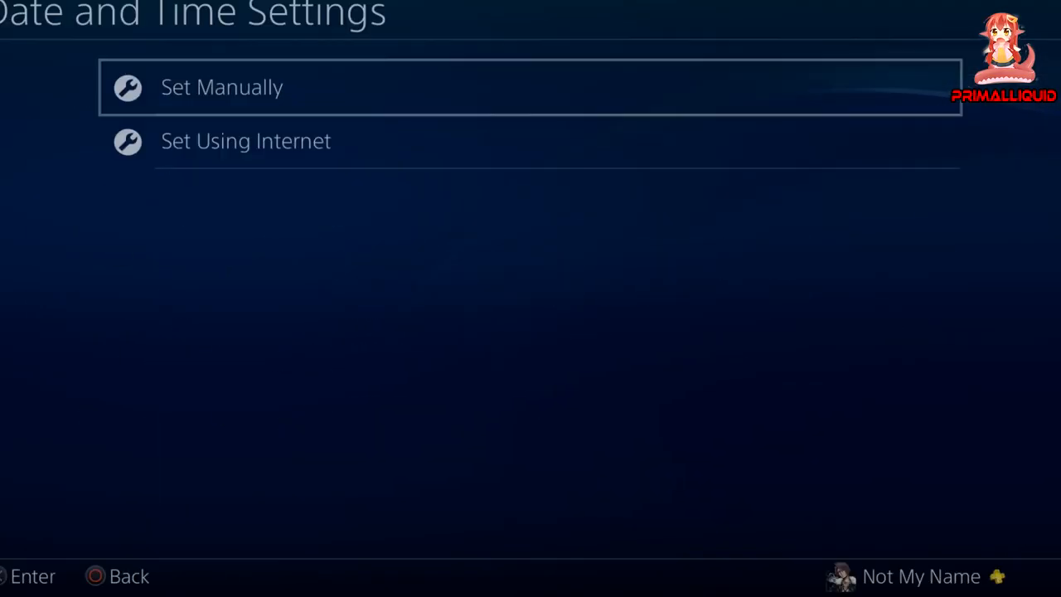
- Change the console day under Set Manually, then return home to Tales of Berseria
{"action": "left_click", "coordinate": [218, 86]}
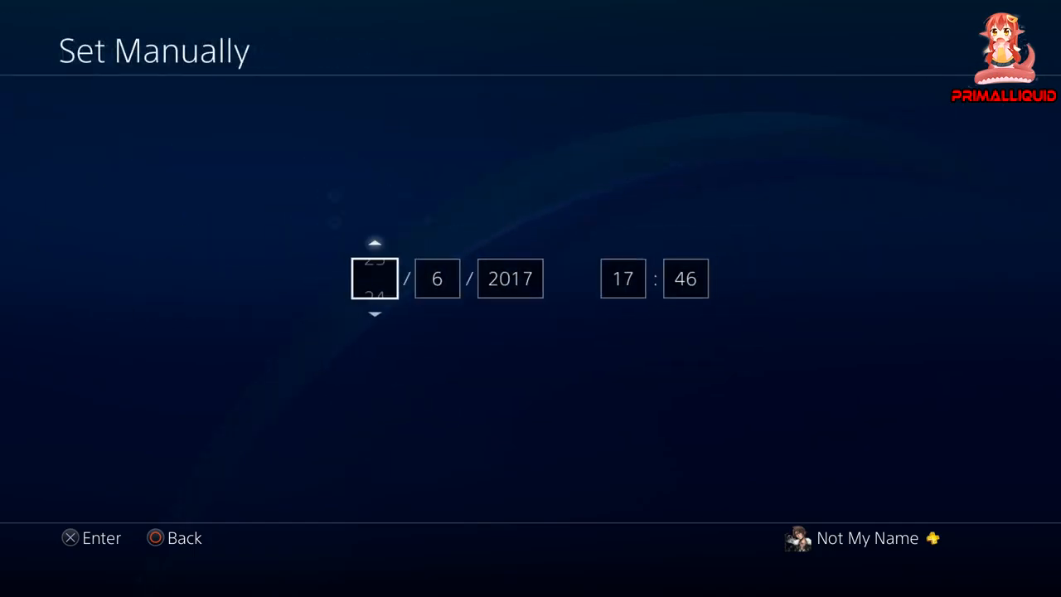
{"action": "key", "text": "Escape"}
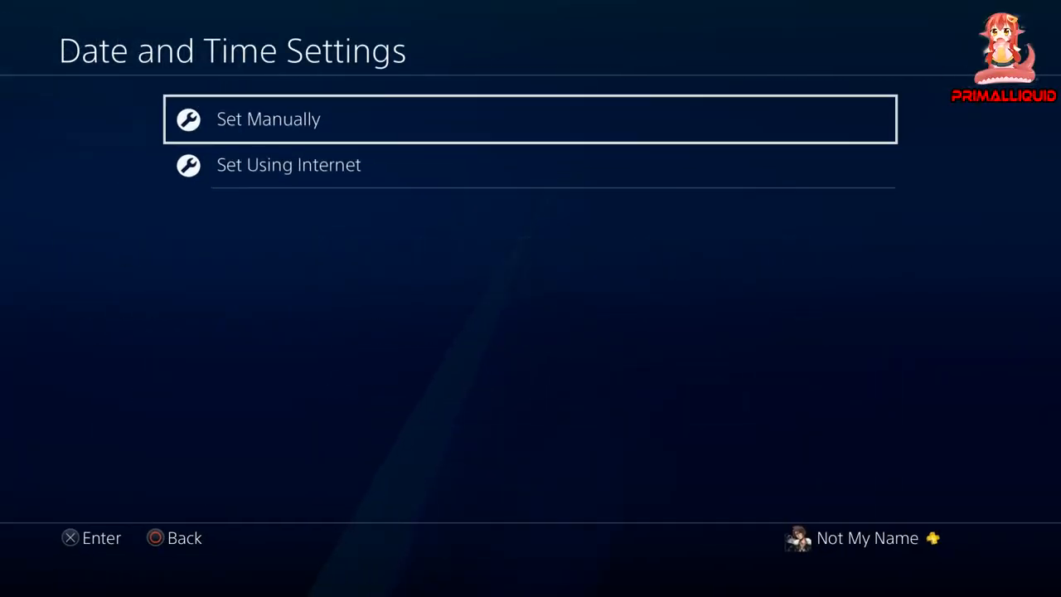
{"action": "left_click", "coordinate": [269, 119]}
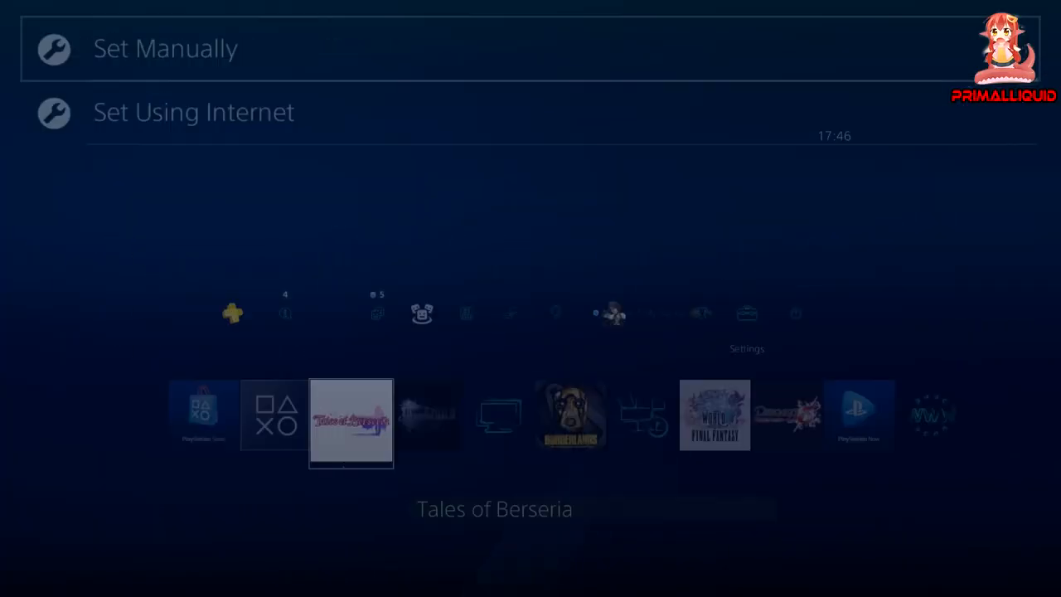
- Scroll Settings, then return to the perfect three-win expedition with Melon and Chocolate Sauce
{"action": "left_click", "coordinate": [162, 47]}
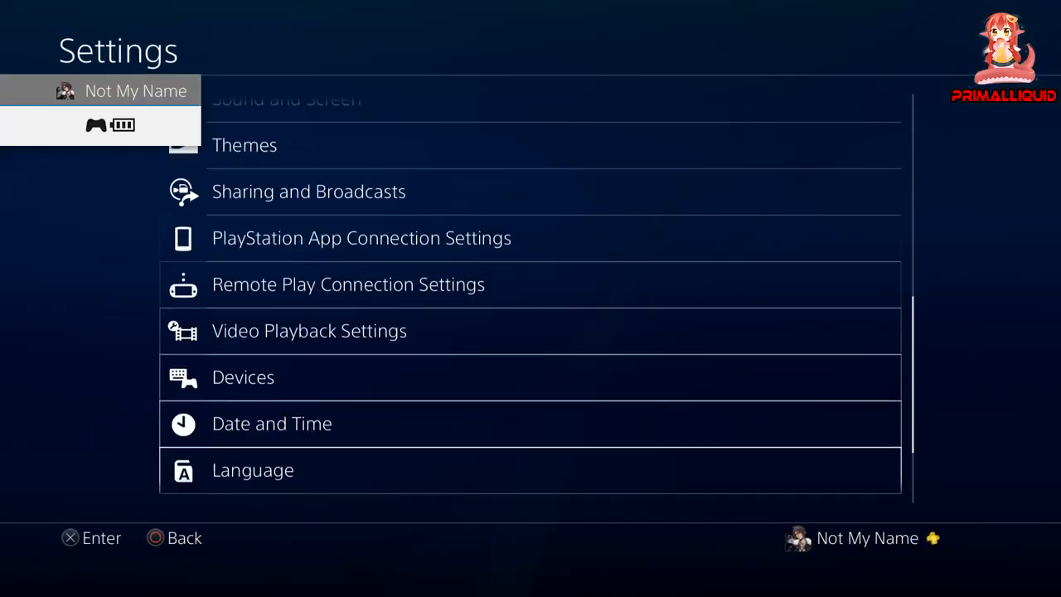
{"action": "scroll", "scroll_direction": "up", "scroll_amount": 3}
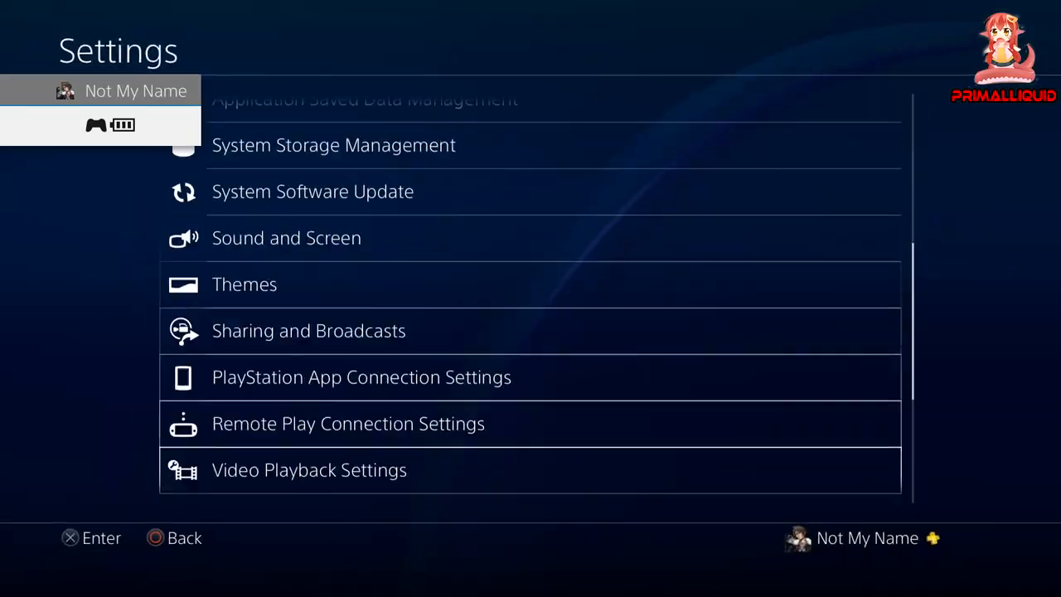
{"action": "scroll", "scroll_direction": "up", "scroll_amount": 3}
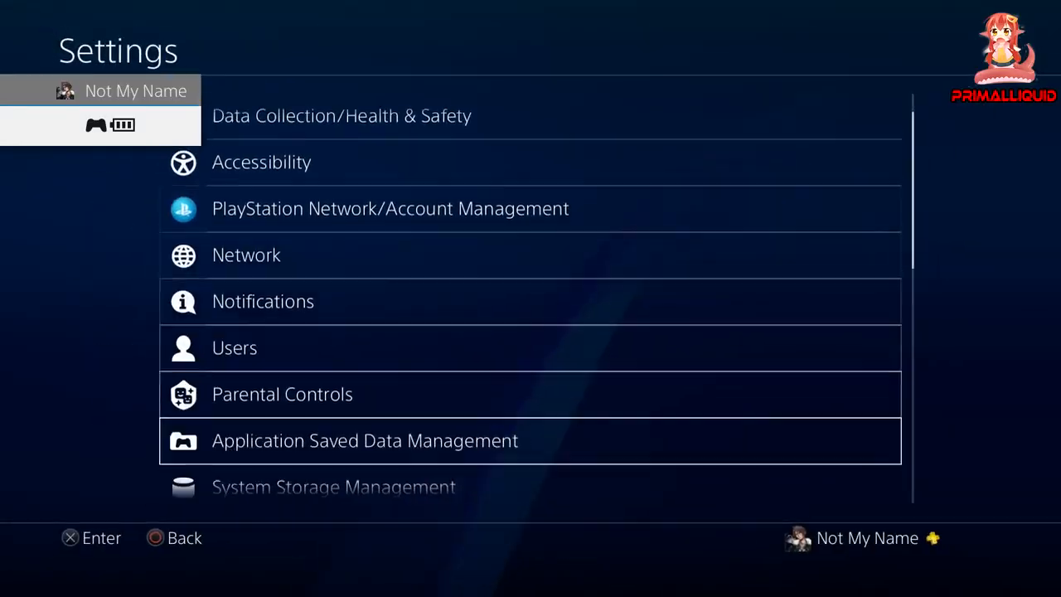
{"action": "scroll", "scroll_direction": "down", "scroll_amount": 3}
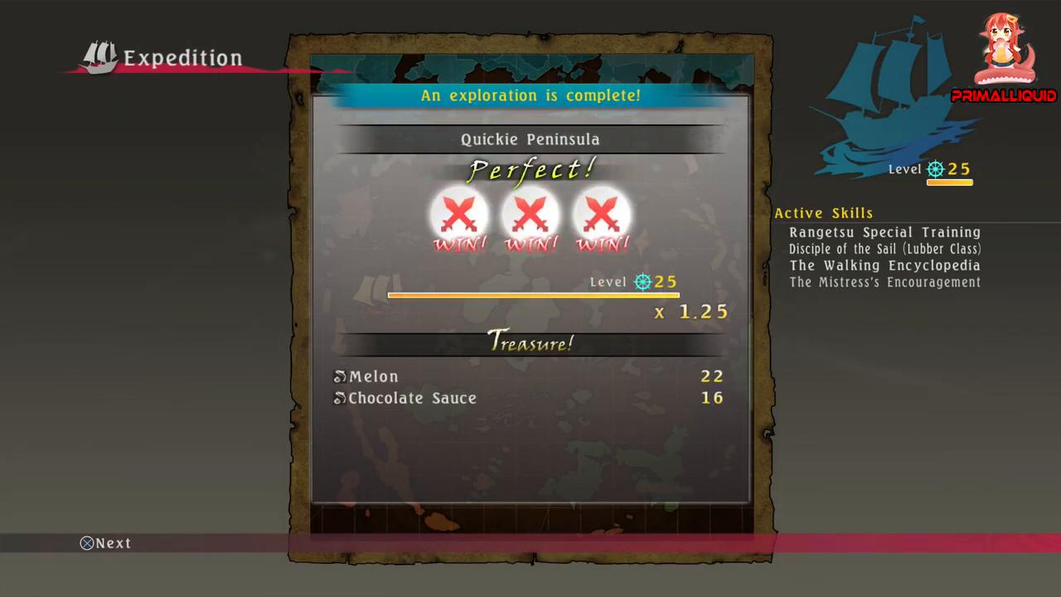
- Close the expedition results so Velvet faces Weapon Dealer Dunamis in town
{"action": "left_click", "coordinate": [106, 542]}
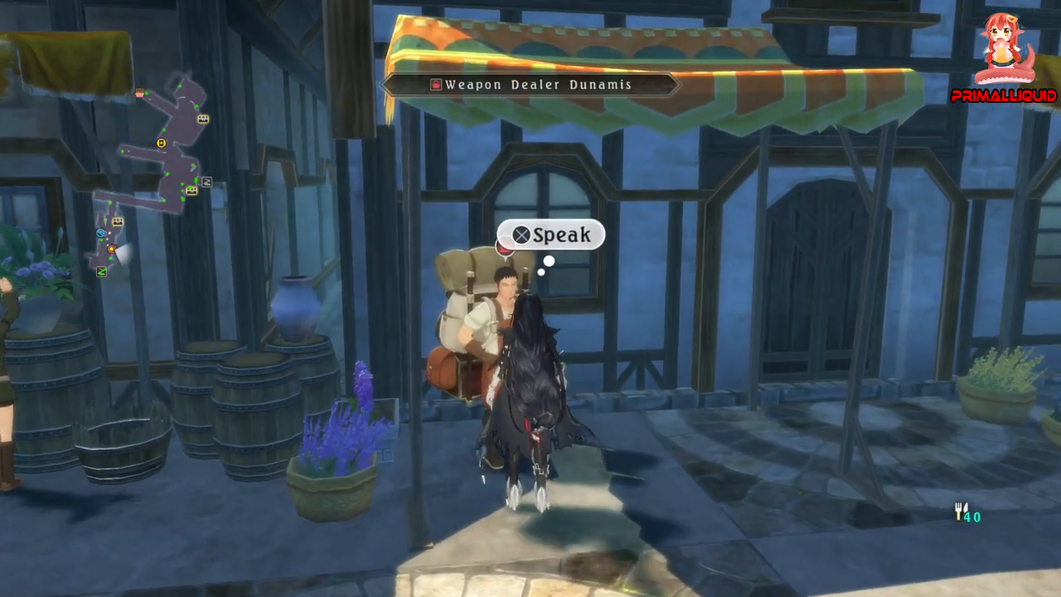
- Queue 31 Pirate Flag: Oceanus Crew for 660,000 Gald, then scroll toward Glinting Glitterfish Glitter
{"action": "left_click", "coordinate": [530, 236]}
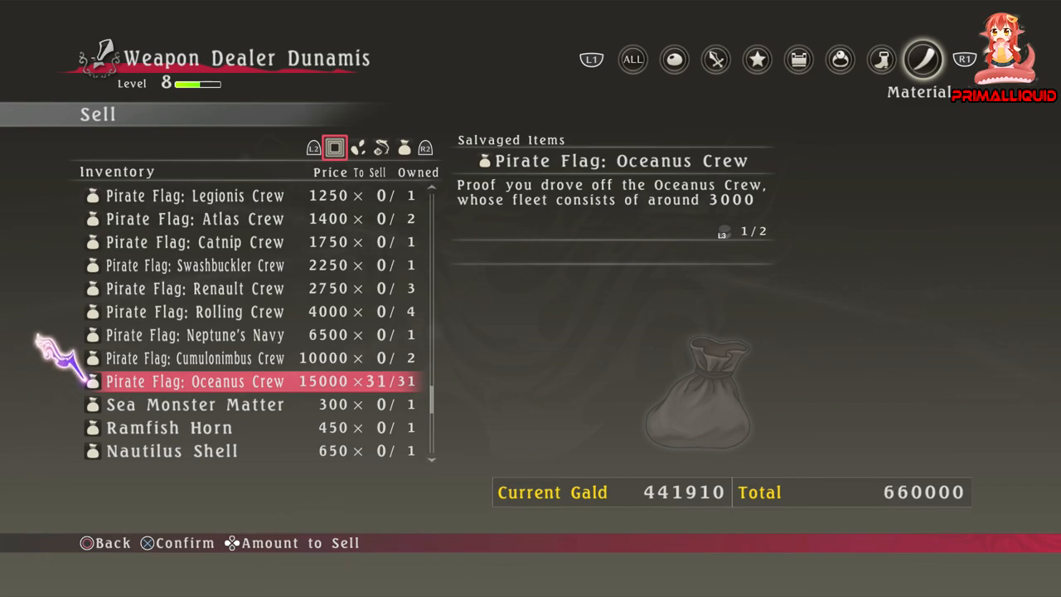
{"action": "scroll", "scroll_direction": "down", "scroll_amount": 3}
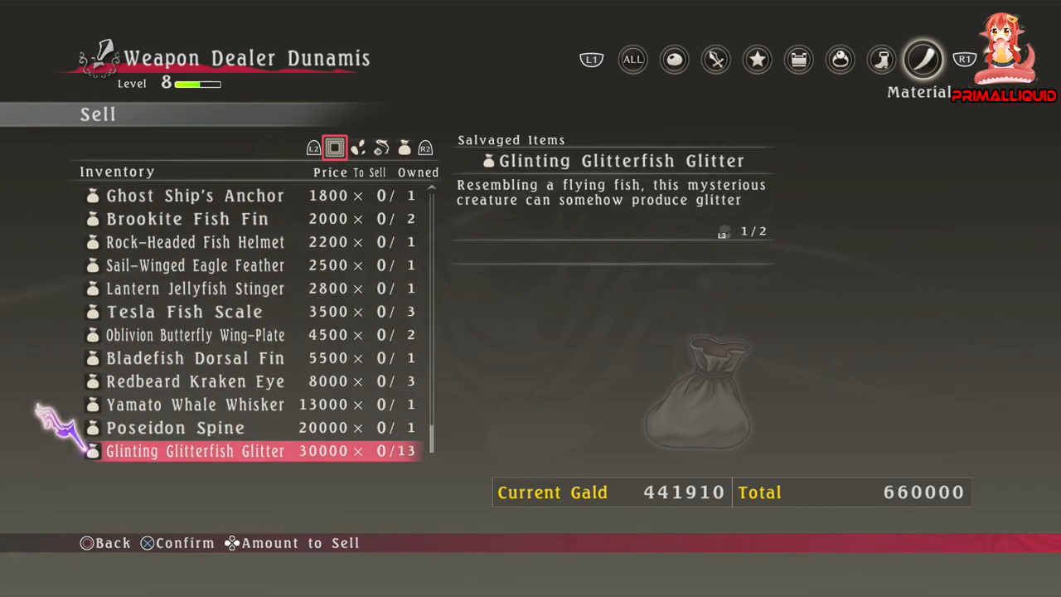